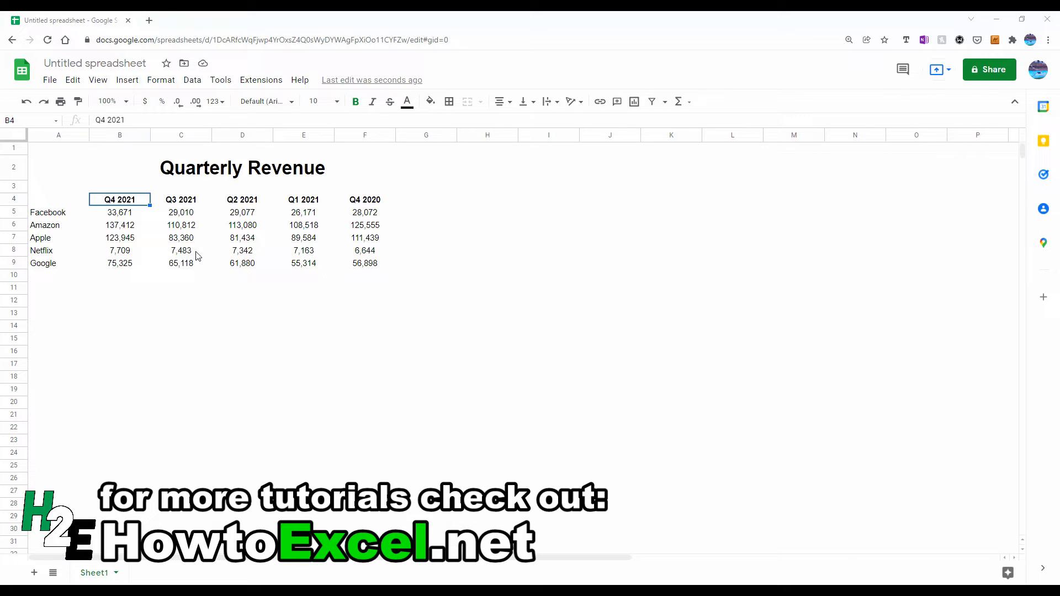
mouse_move(131, 234)
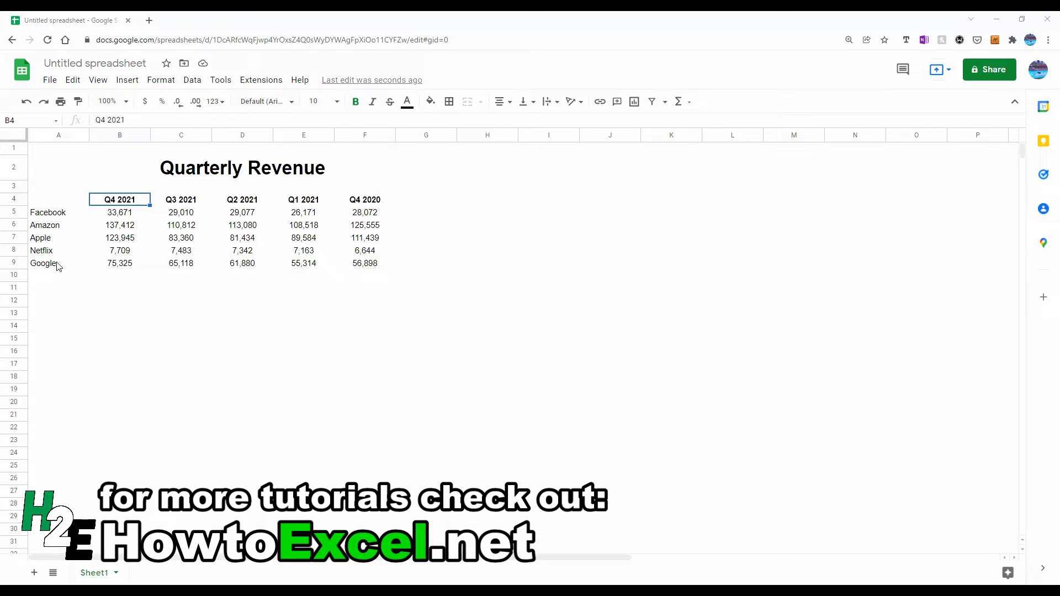
mouse_move(119, 227)
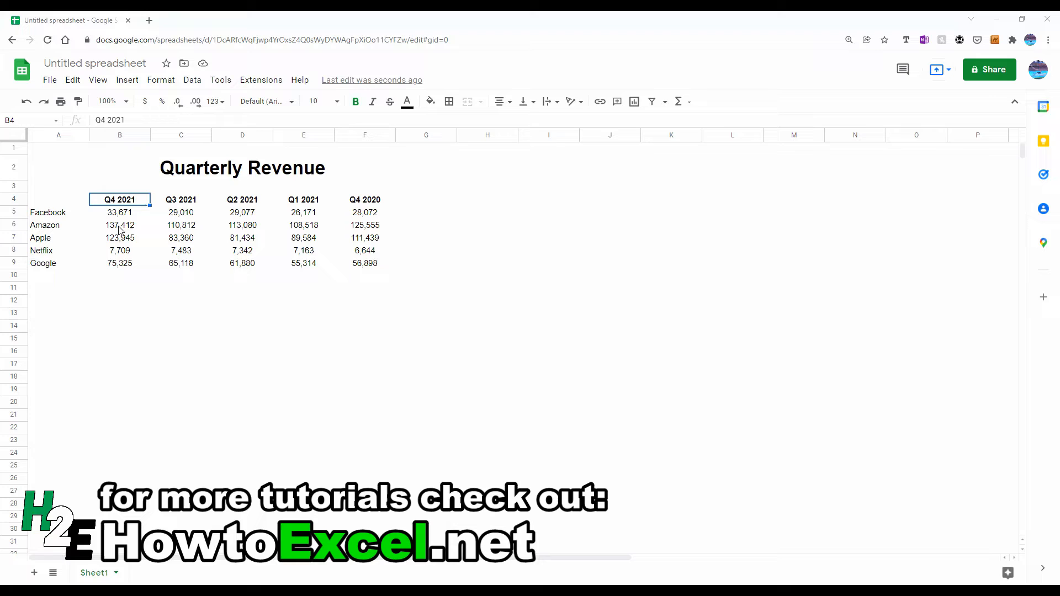
mouse_move(140, 237)
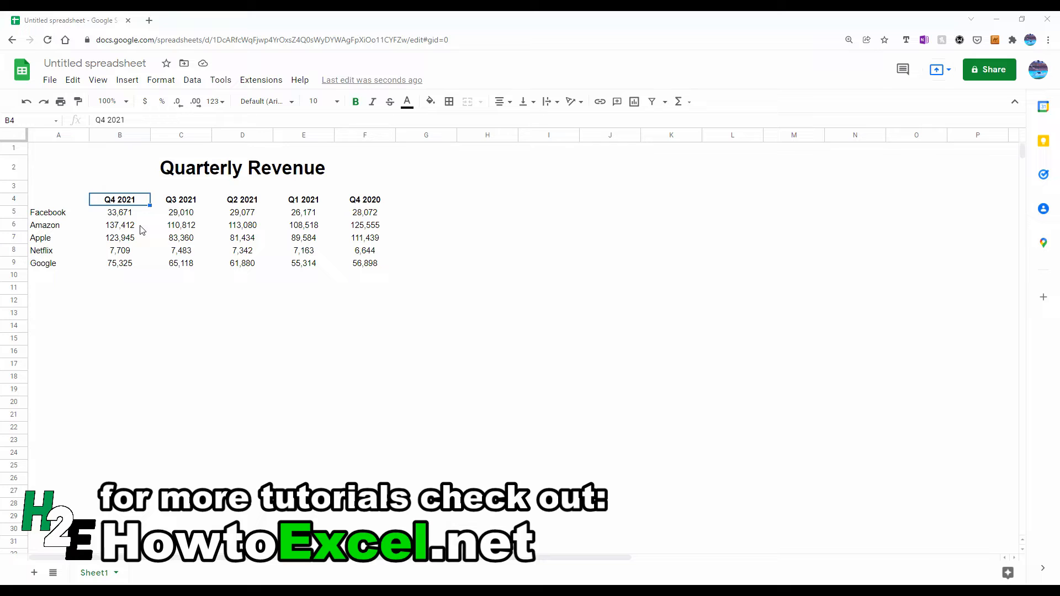
mouse_move(128, 93)
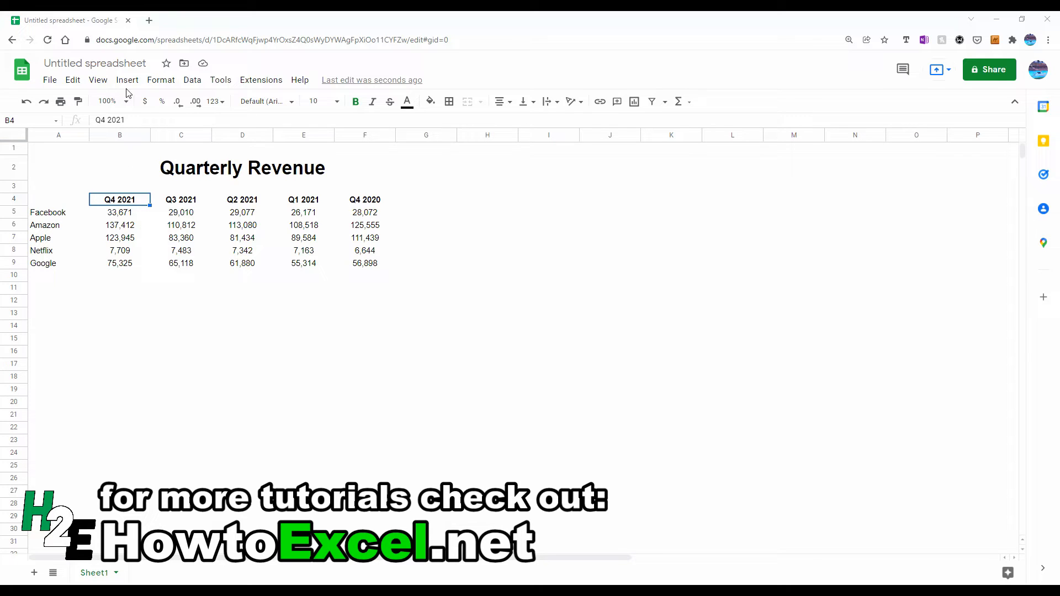
mouse_move(177, 189)
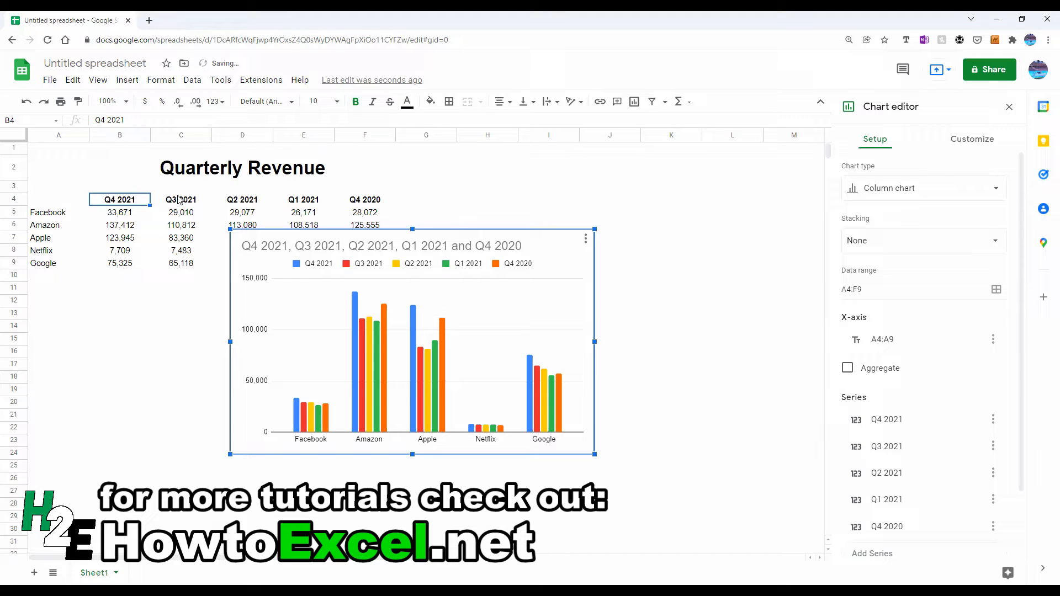
- Switch the revenue chart to the suggested horizontal bar chart type
left_click(923, 187)
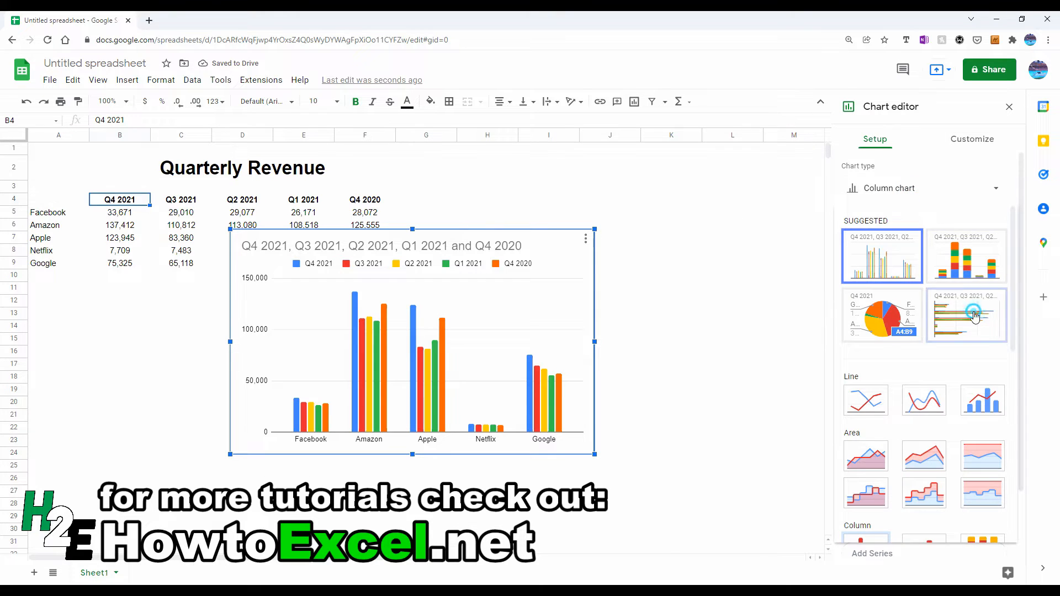
left_click(964, 314)
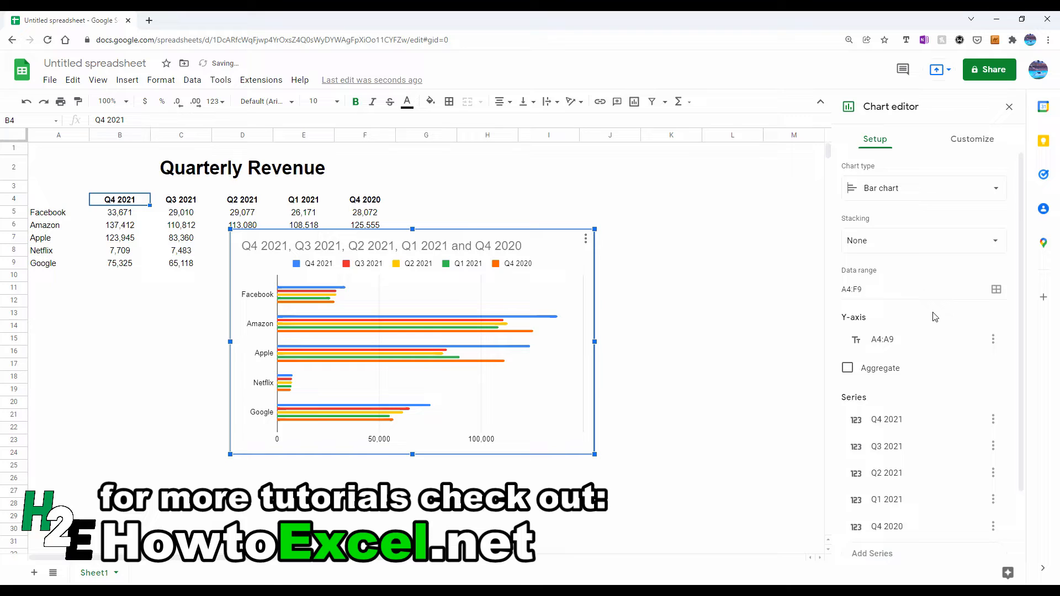
scroll("down", 3)
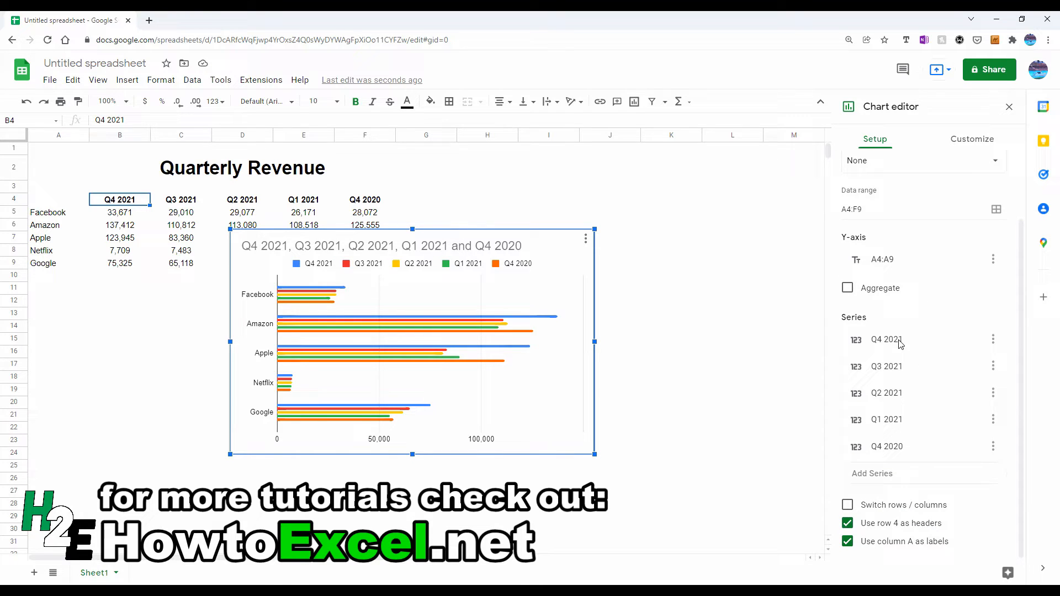
mouse_move(897, 426)
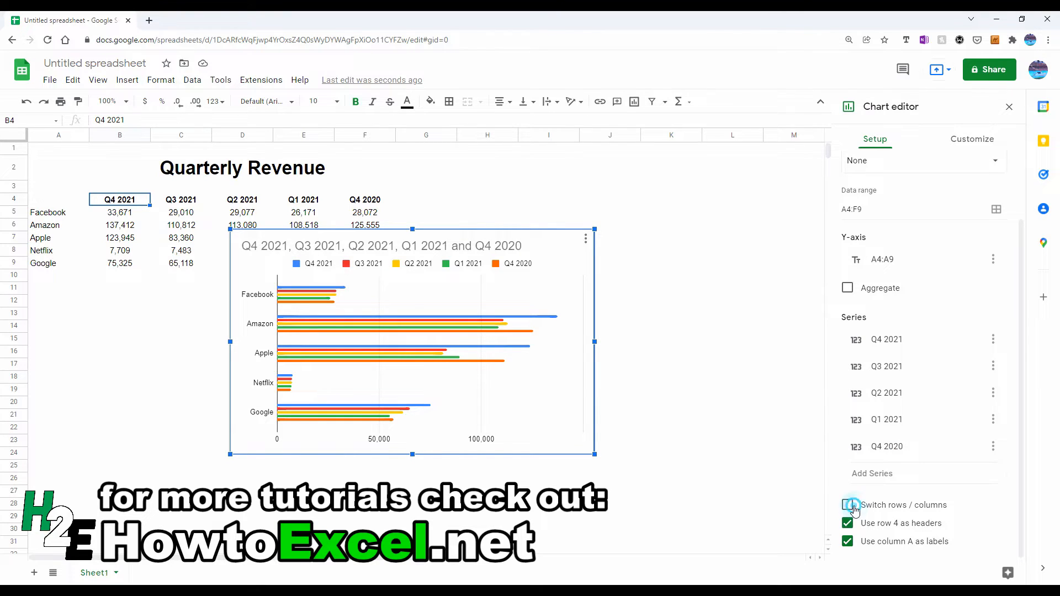
- Switch rows/columns to group by quarter and set Stacking to Standard
left_click(847, 504)
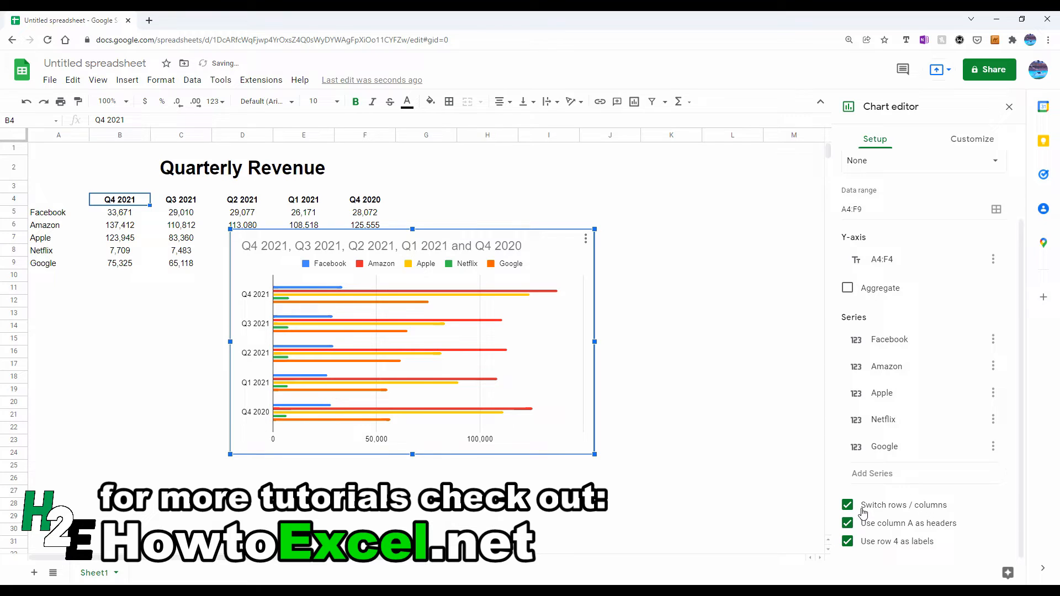
mouse_move(928, 346)
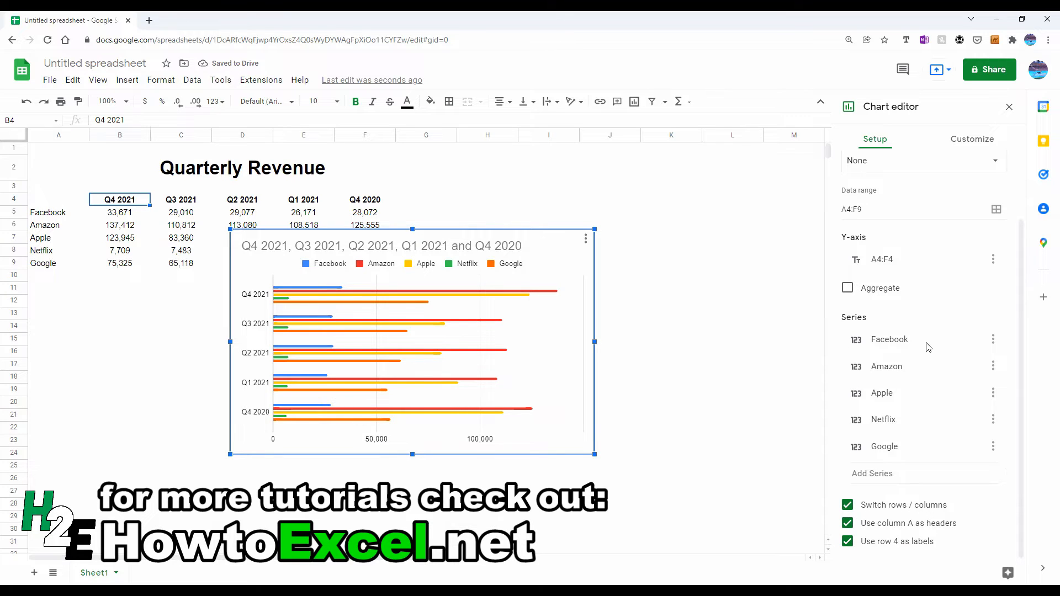
scroll("up", 3)
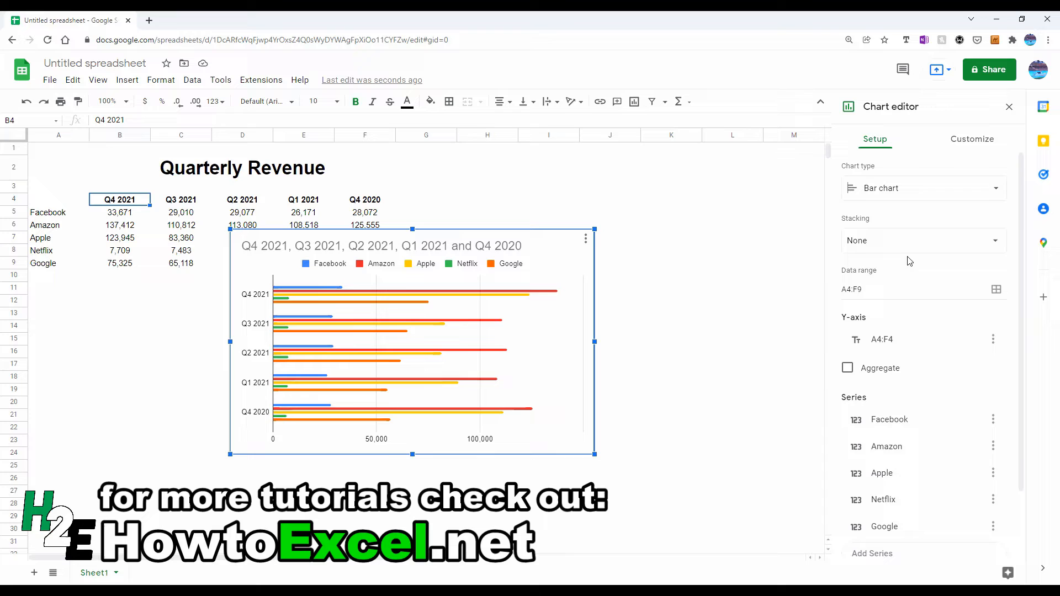
left_click(921, 239)
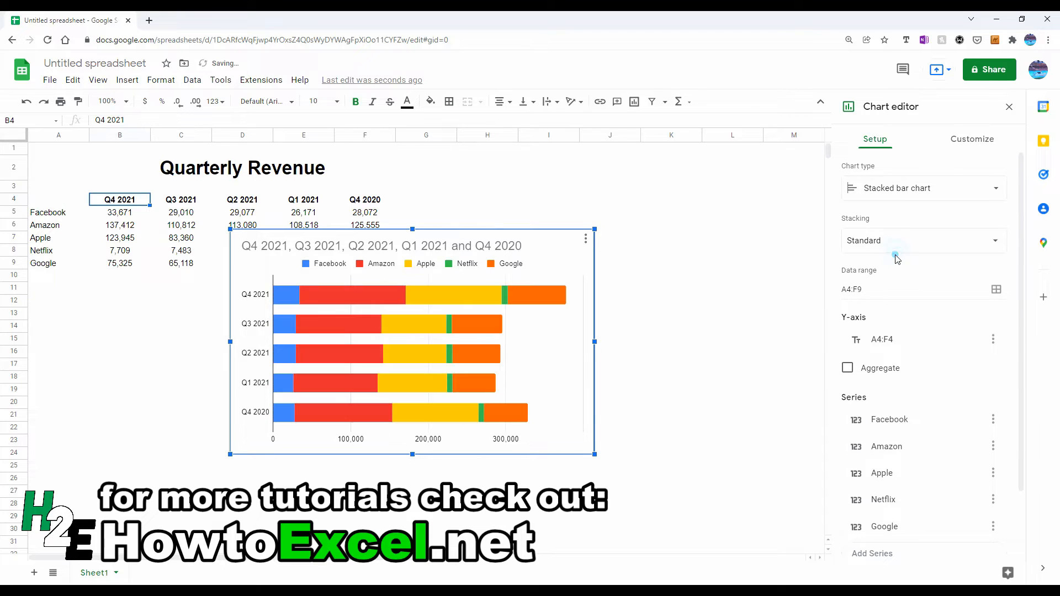
mouse_move(691, 311)
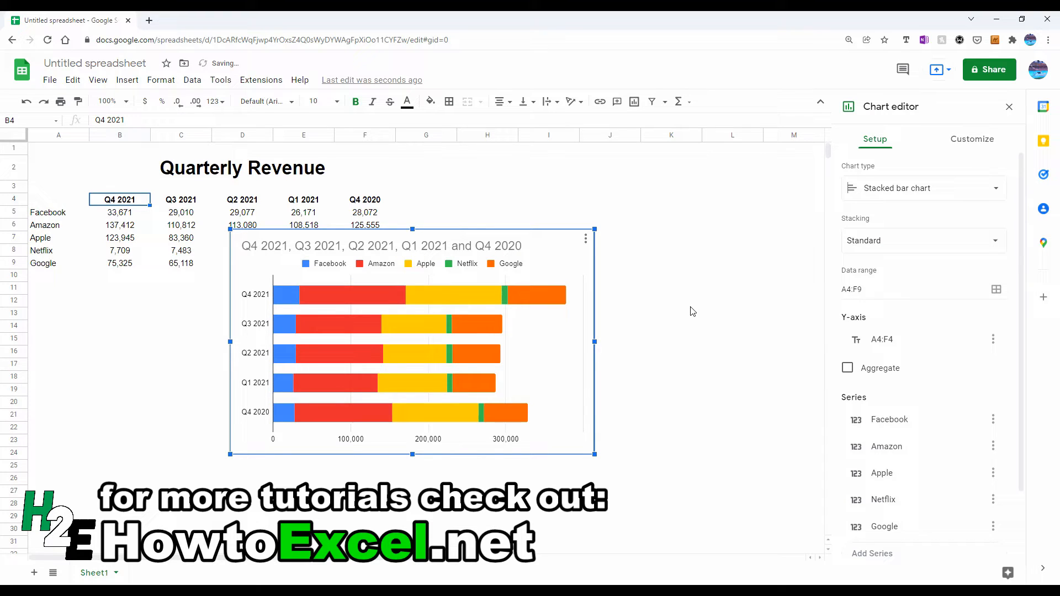
mouse_move(276, 303)
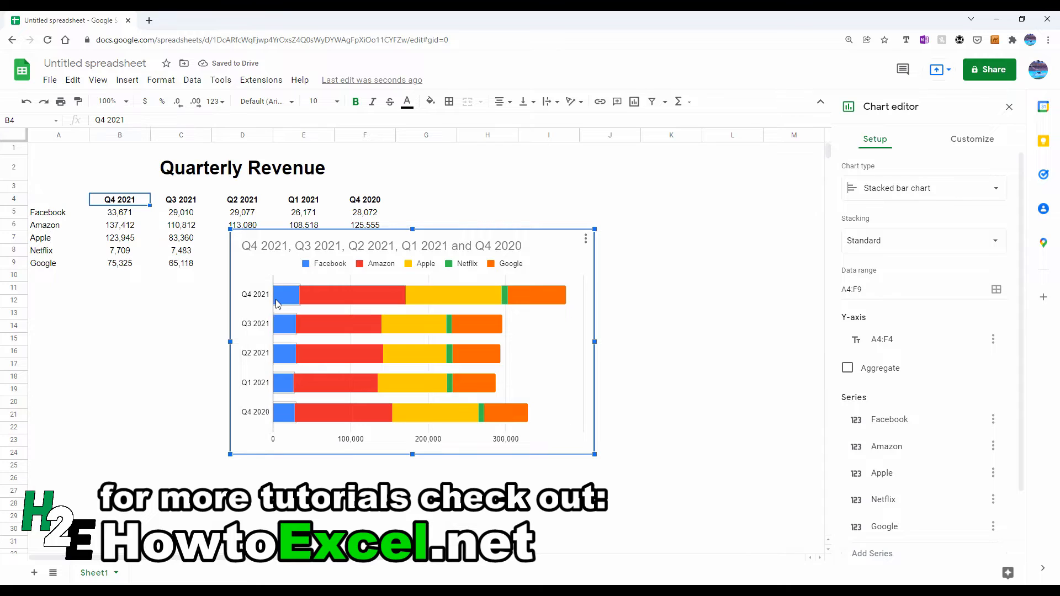
mouse_move(331, 294)
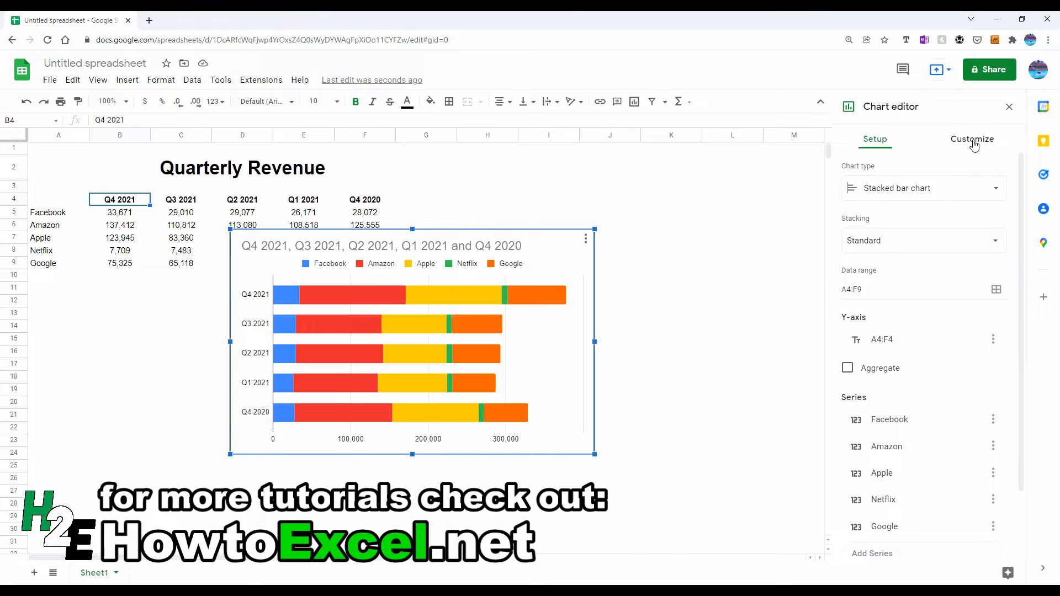
- Turn on Compare mode under Customize > Chart style for the stacked bar chart
left_click(972, 139)
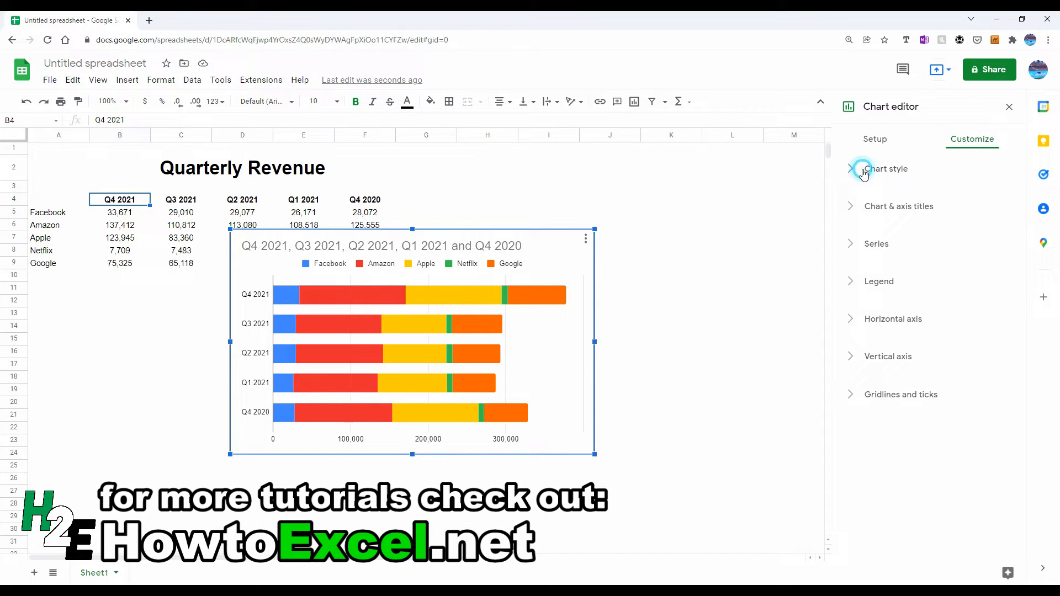
left_click(885, 168)
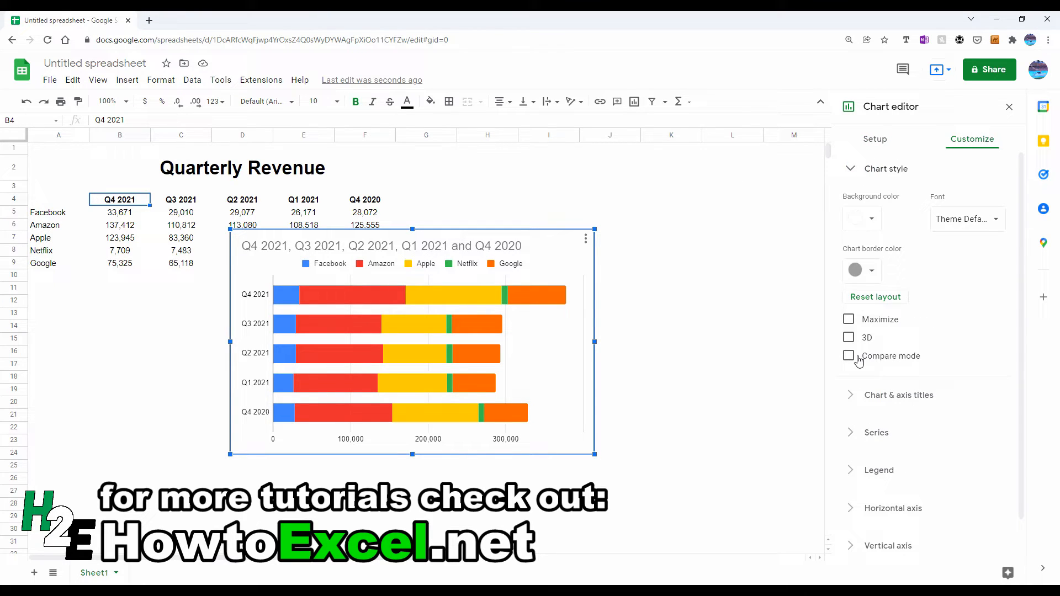
left_click(848, 356)
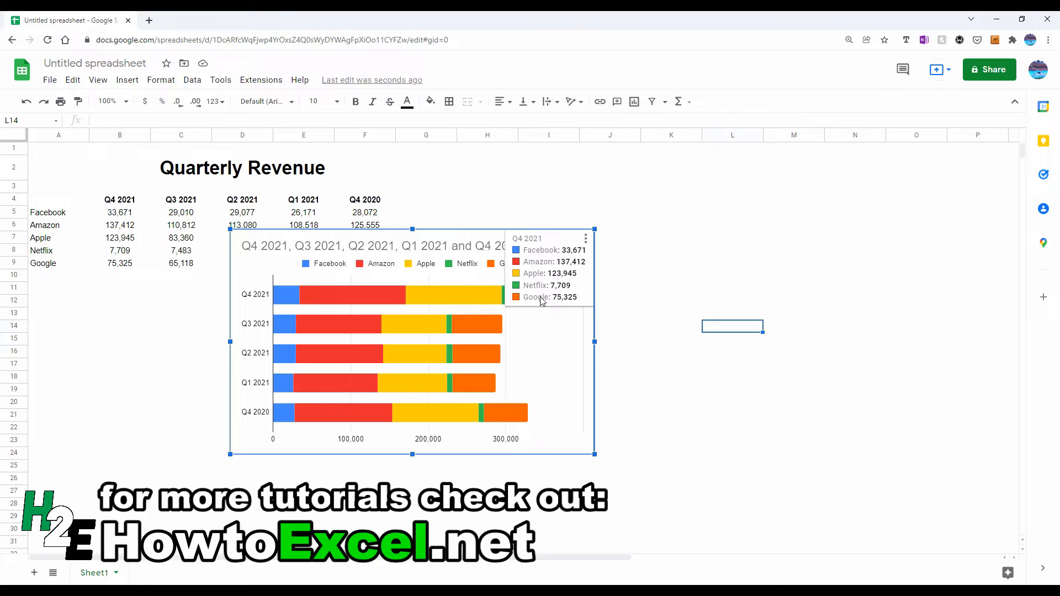
mouse_move(438, 305)
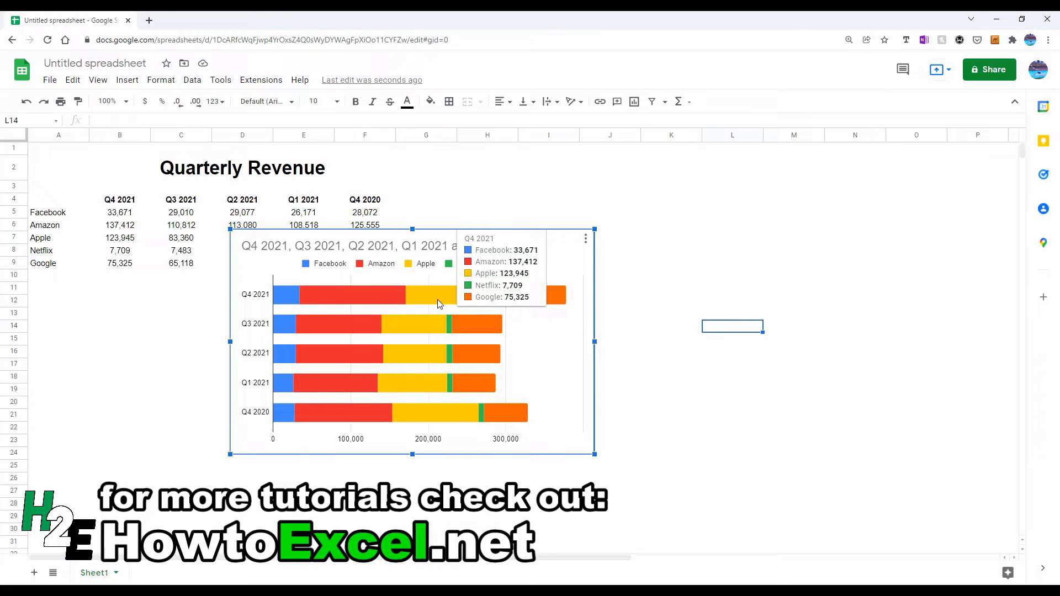
mouse_move(432, 366)
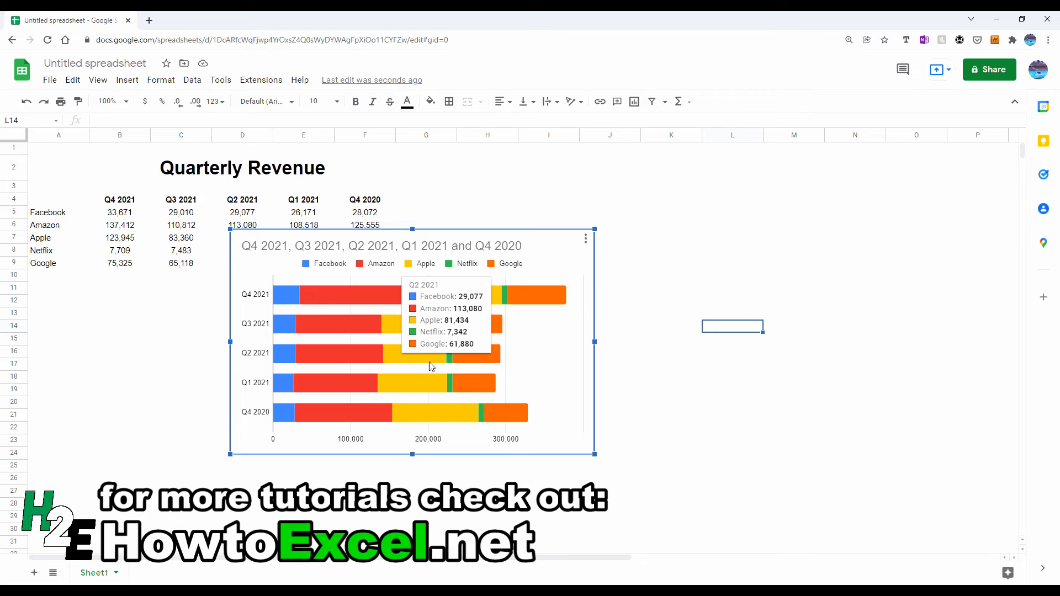
mouse_move(432, 417)
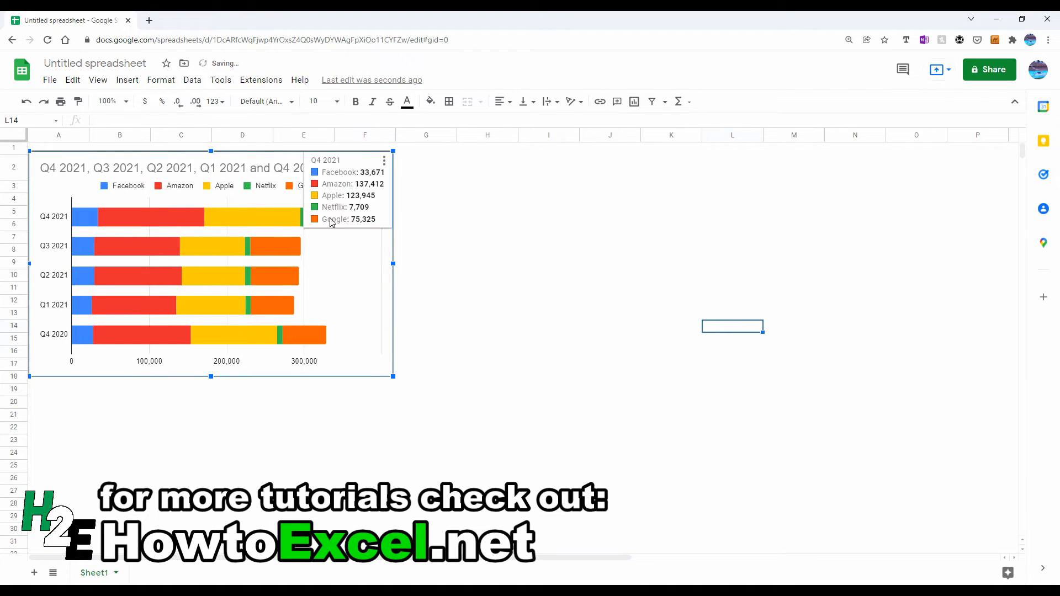
mouse_move(276, 310)
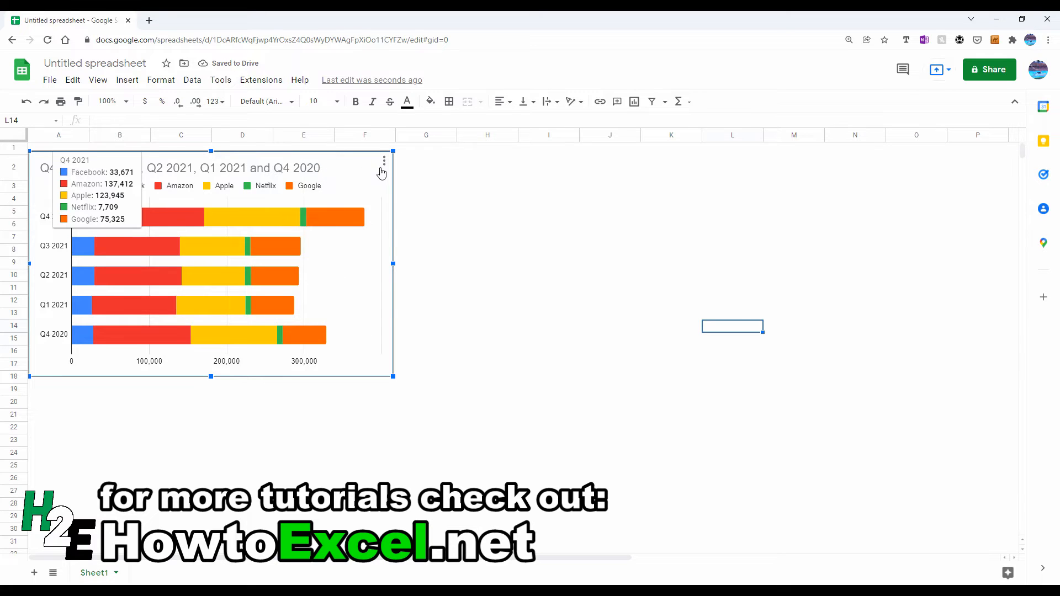
- Reopen the chart for editing and convert it to an Area chart
left_click(383, 160)
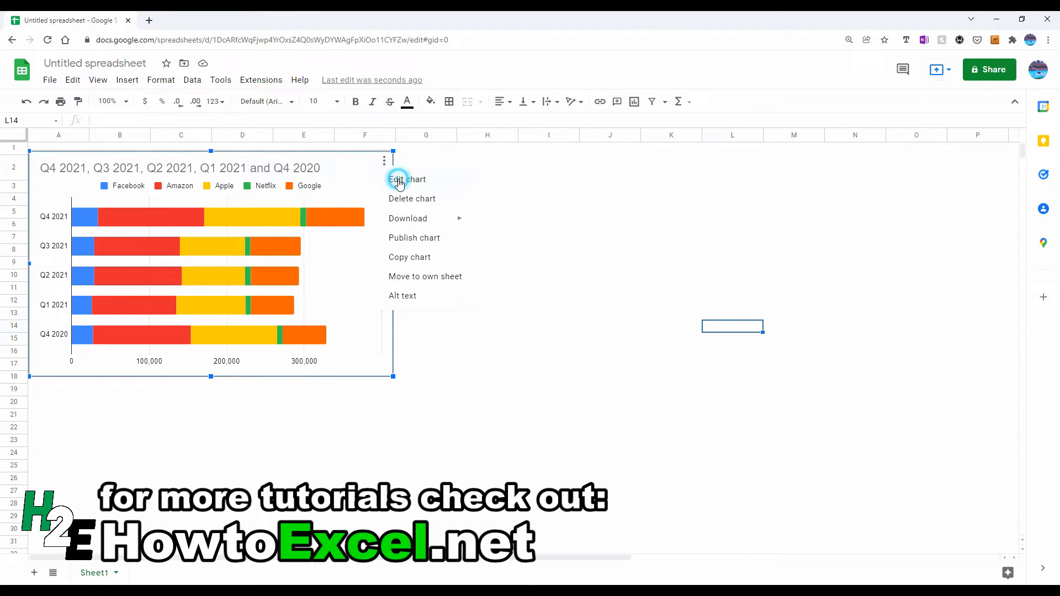
left_click(407, 179)
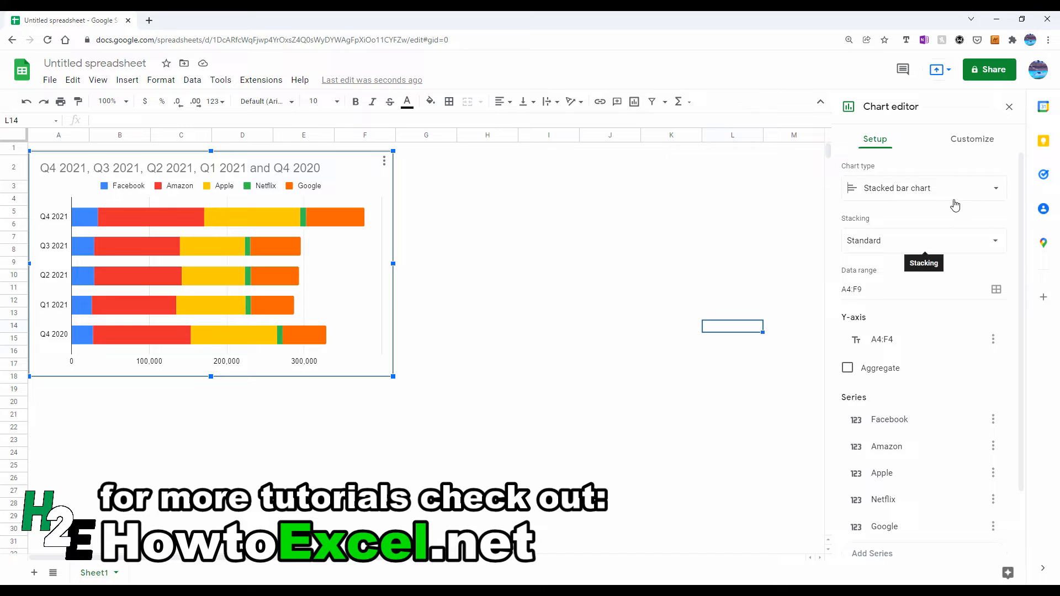
mouse_move(935, 188)
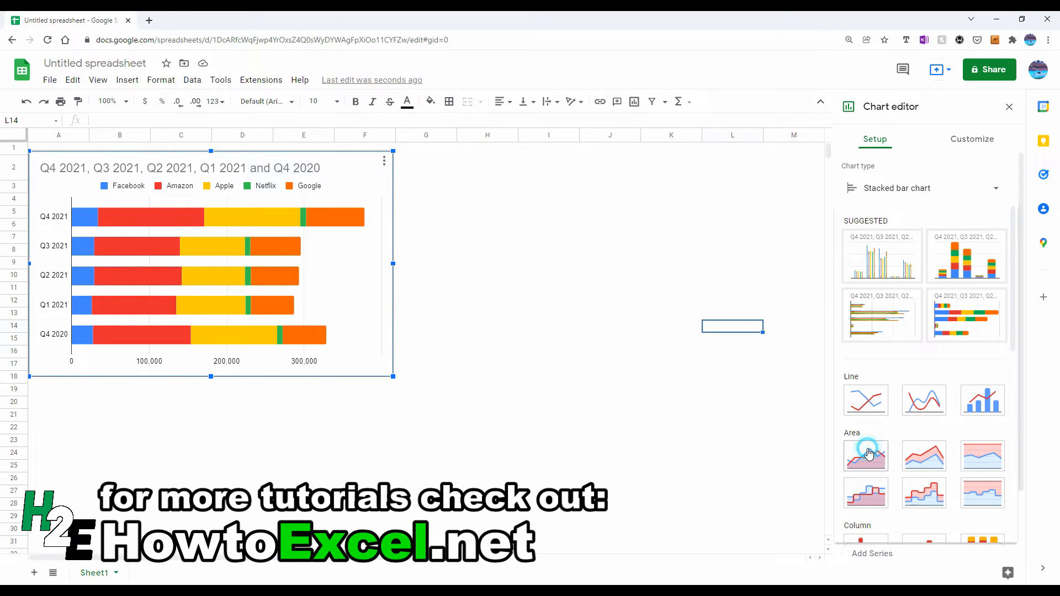
left_click(865, 454)
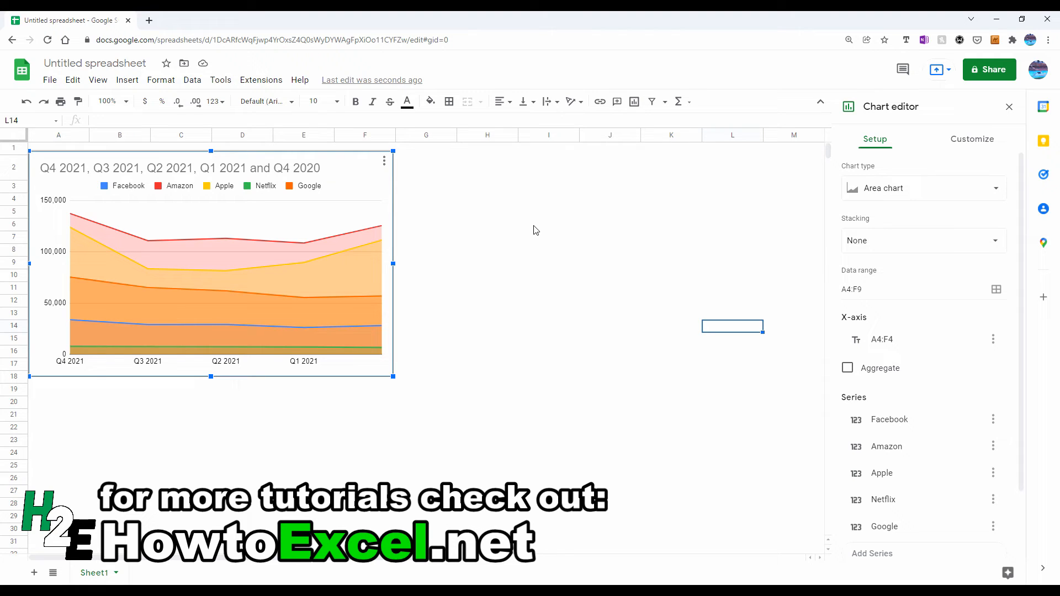
mouse_move(899, 132)
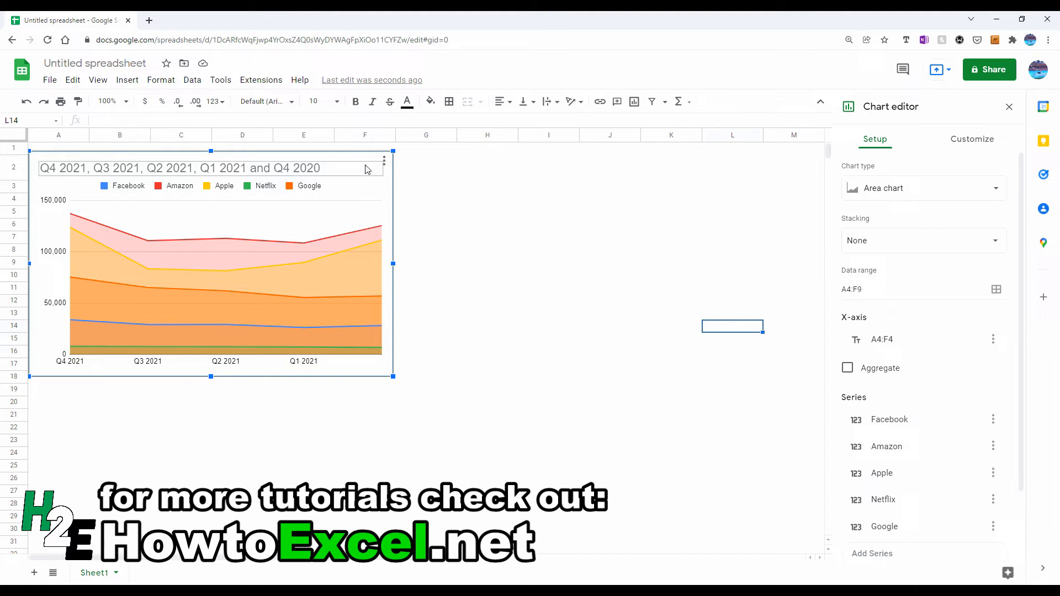
mouse_move(306, 247)
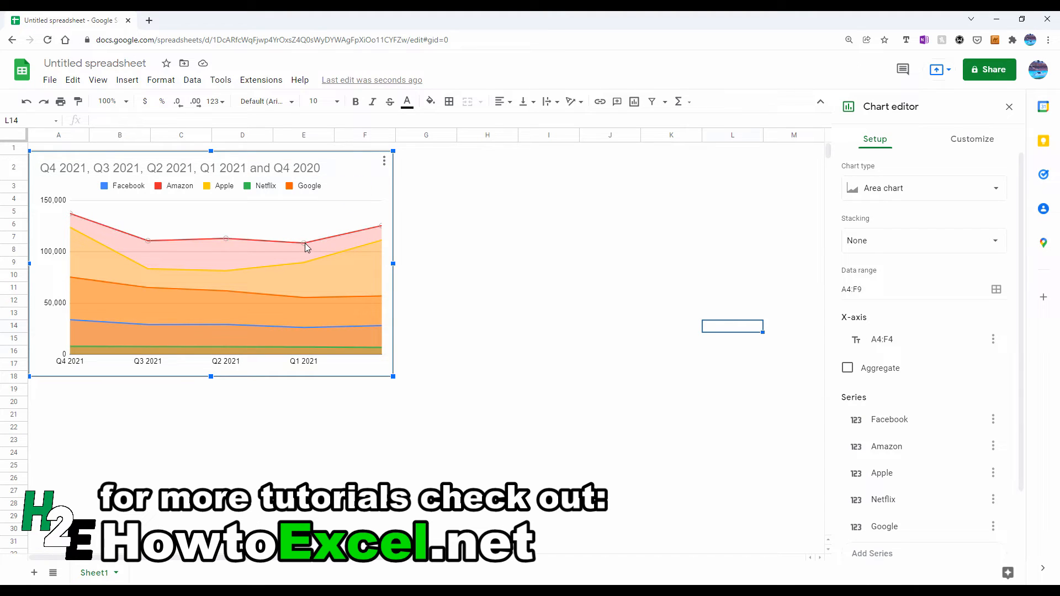
- Open the Customize formatting options for the Amazon series
left_click(971, 140)
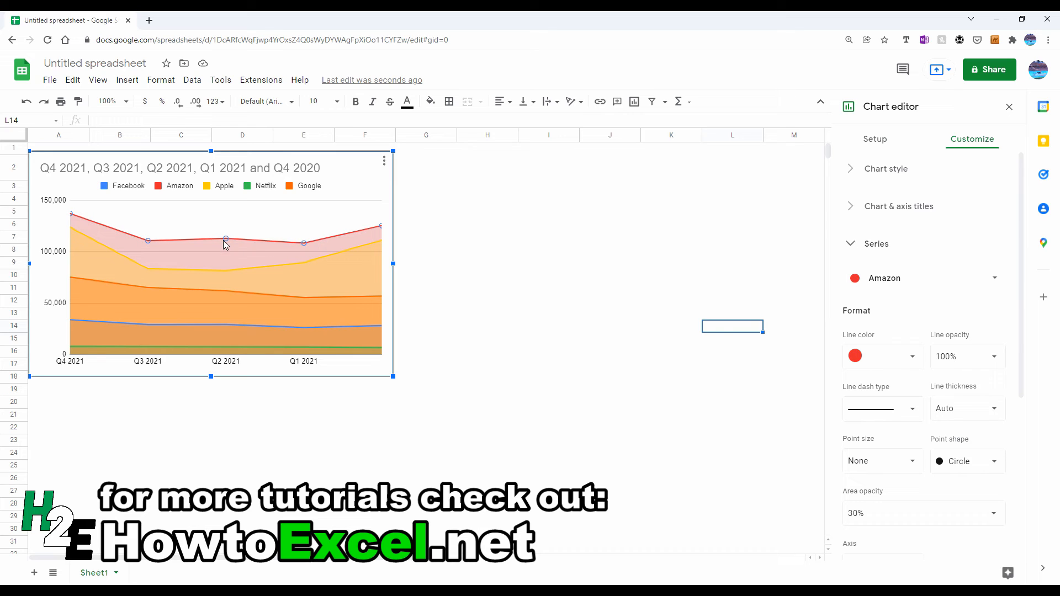
mouse_move(146, 247)
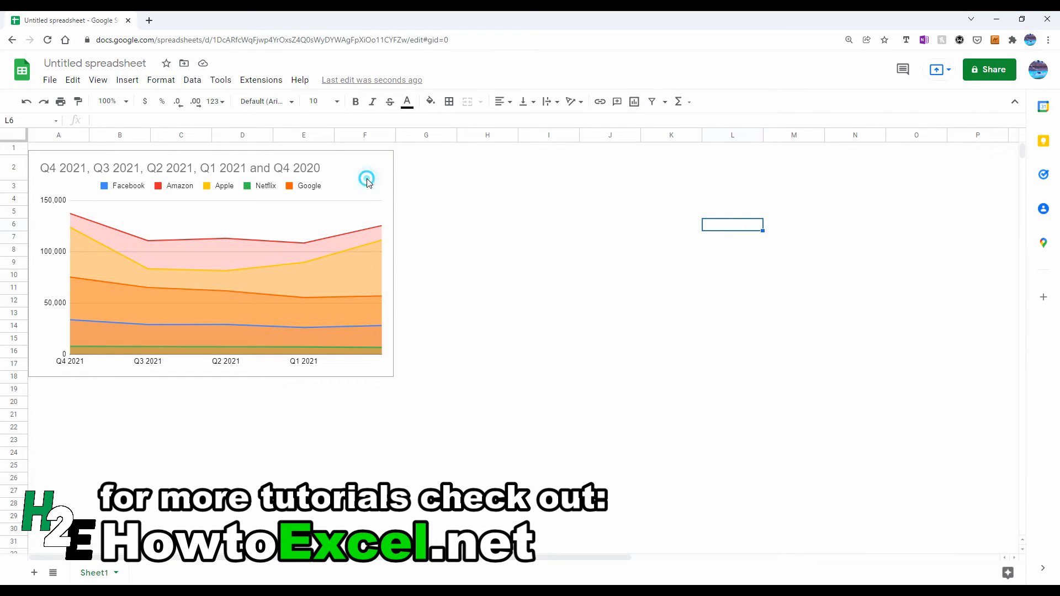
left_click(365, 179)
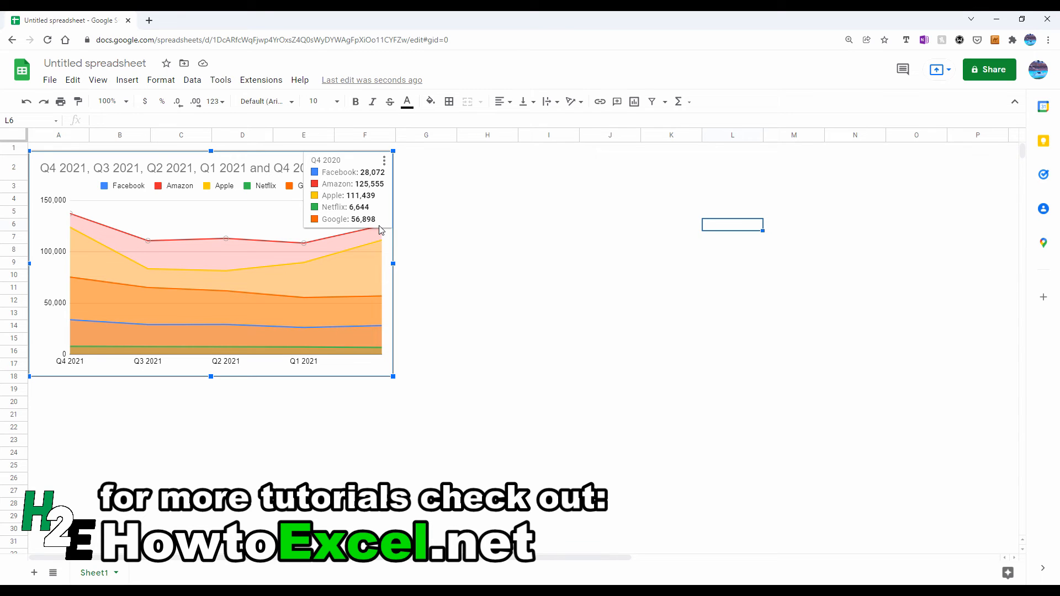
mouse_move(243, 245)
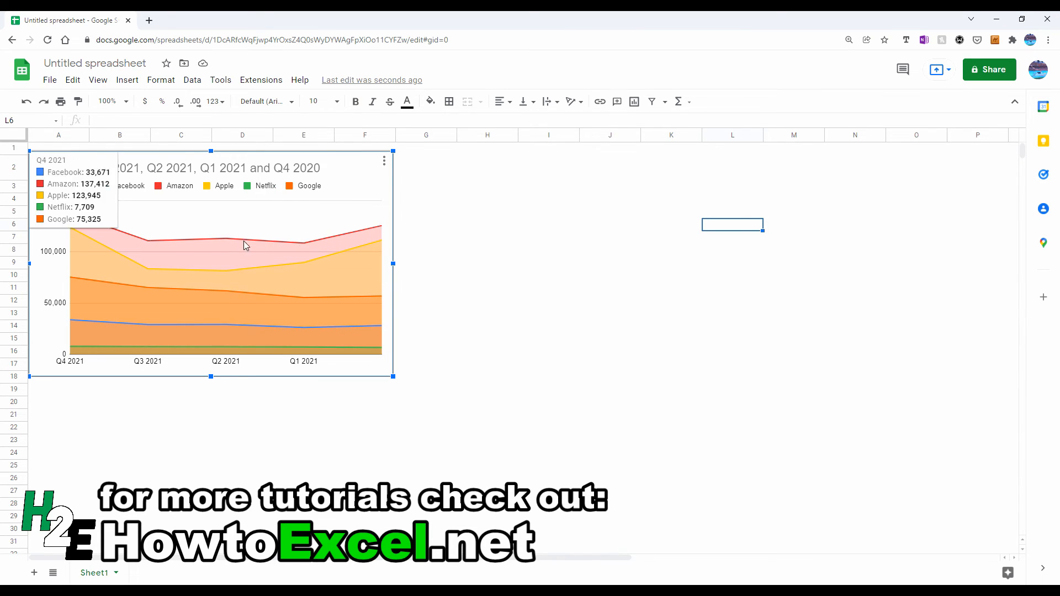
mouse_move(224, 277)
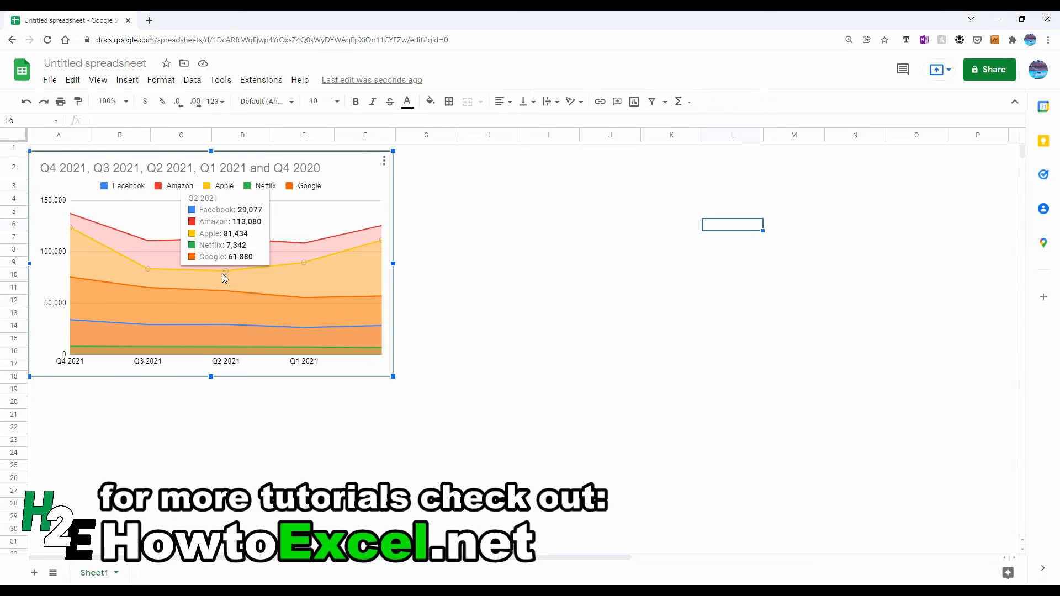
mouse_move(229, 272)
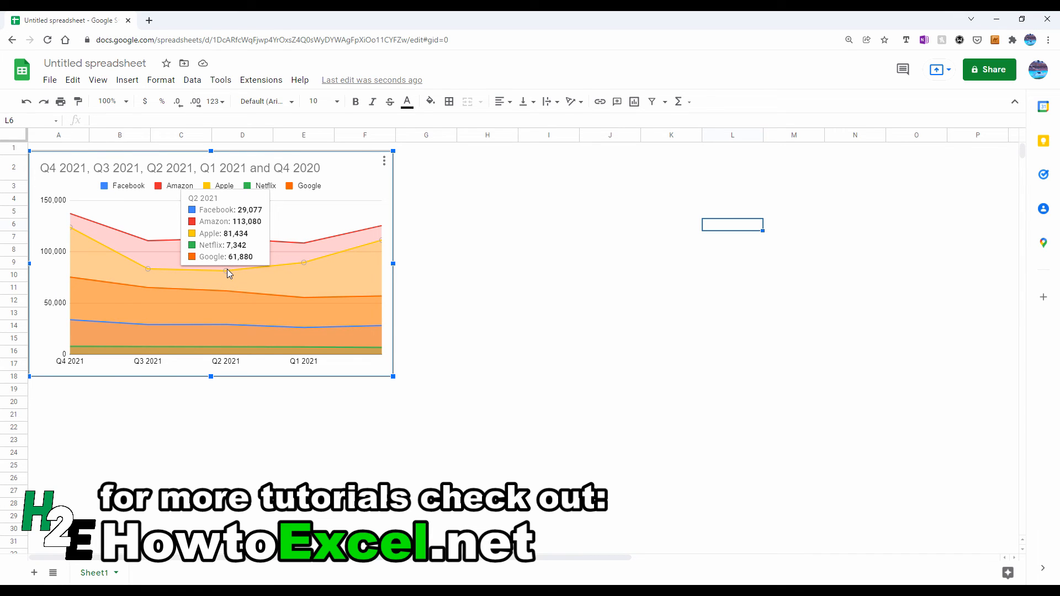
mouse_move(309, 263)
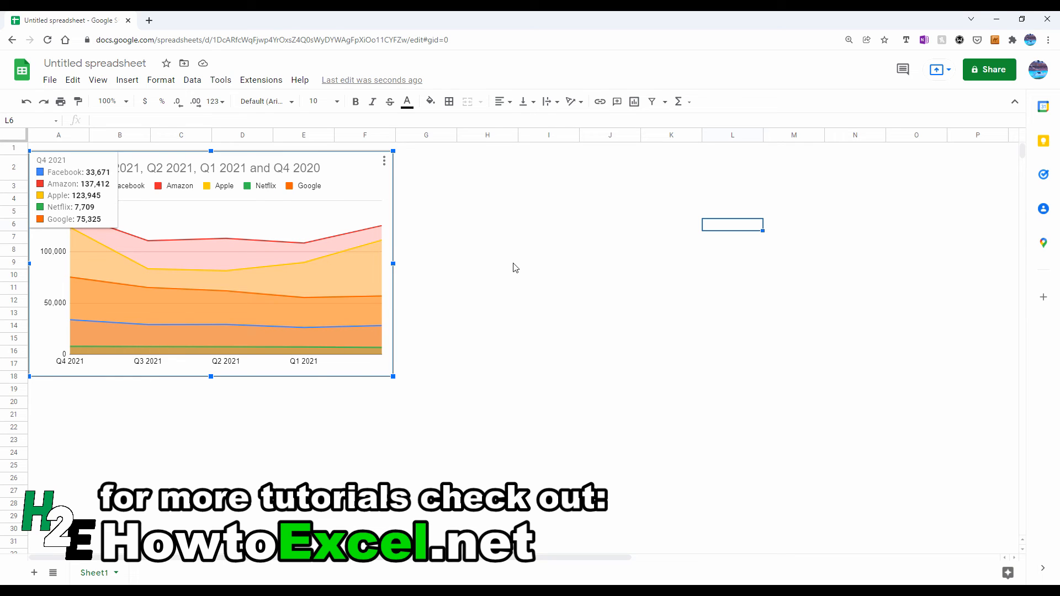
- Reopen the area chart's editor and turn on Compare mode in Chart style
left_click(383, 160)
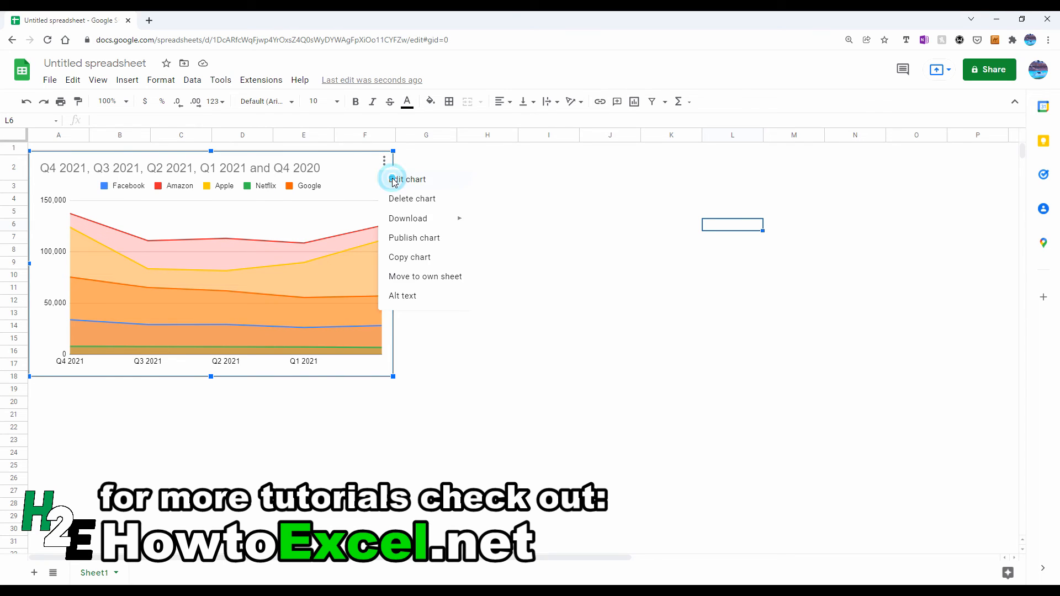
left_click(407, 179)
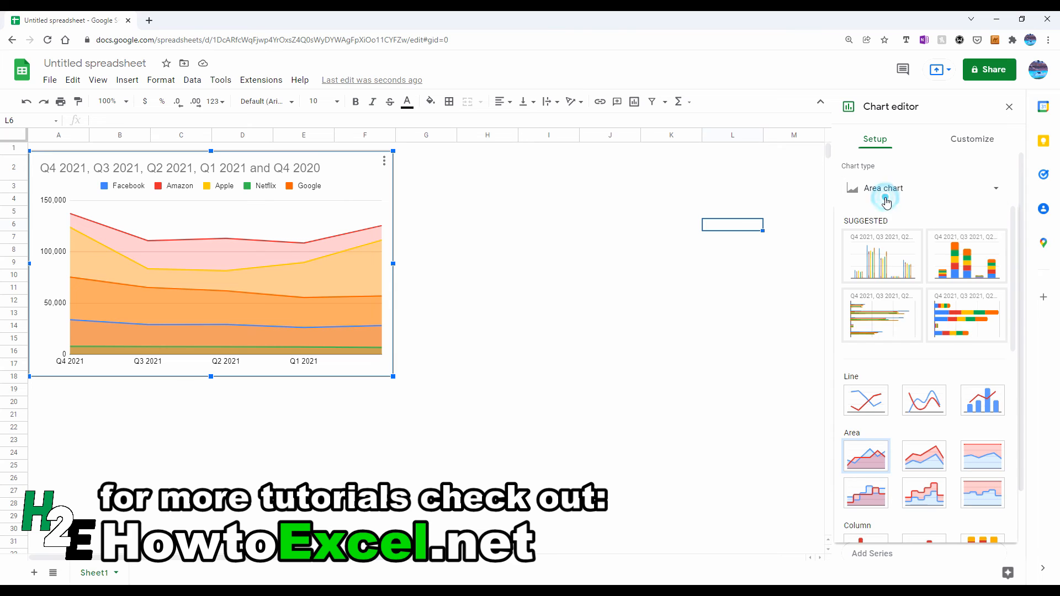
mouse_move(956, 160)
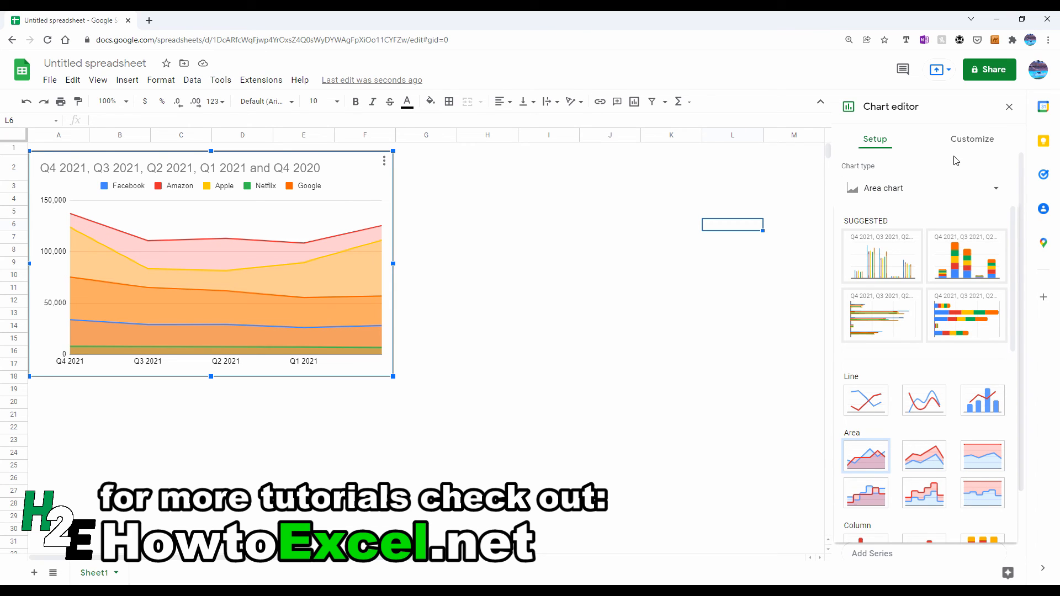
left_click(971, 140)
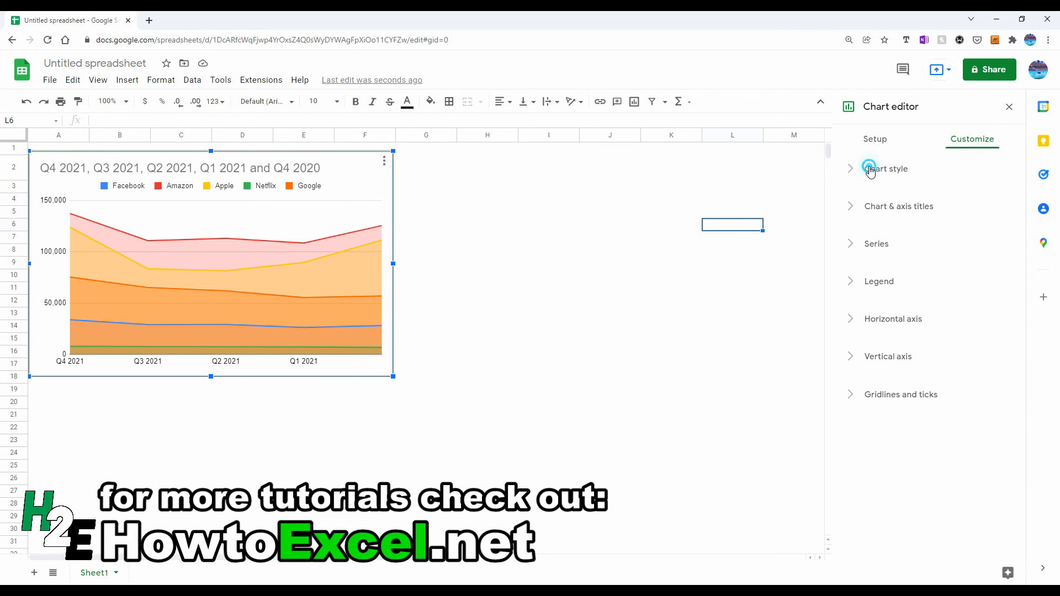
left_click(886, 168)
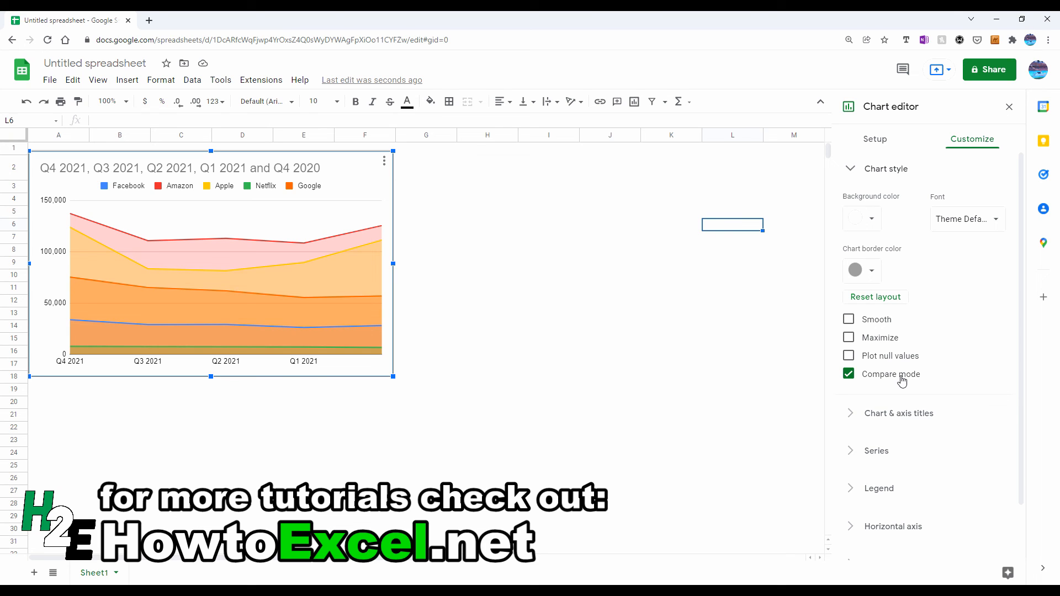
left_click(1008, 106)
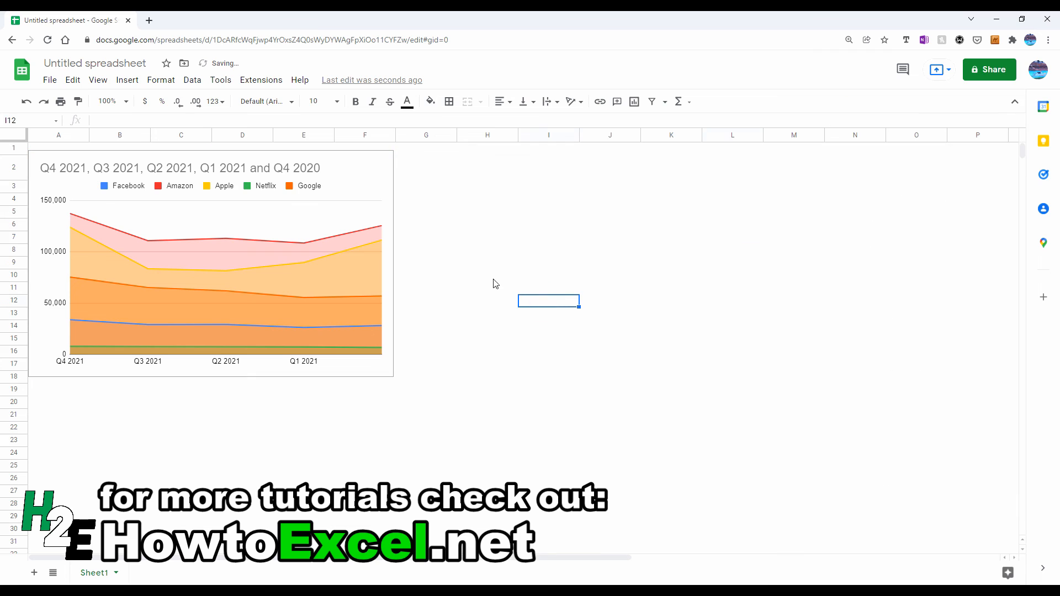
left_click(347, 239)
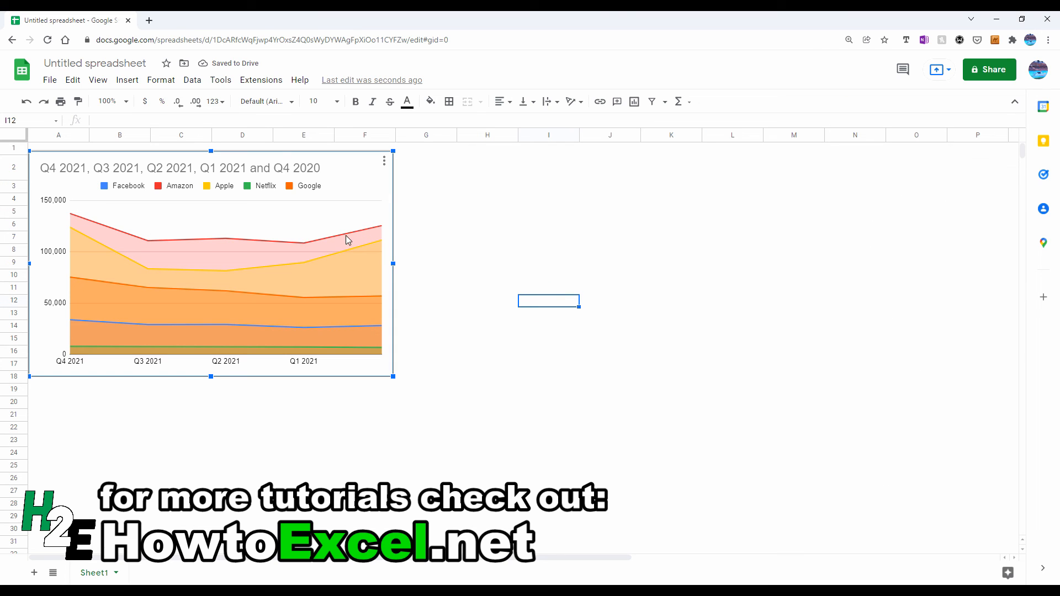
mouse_move(224, 245)
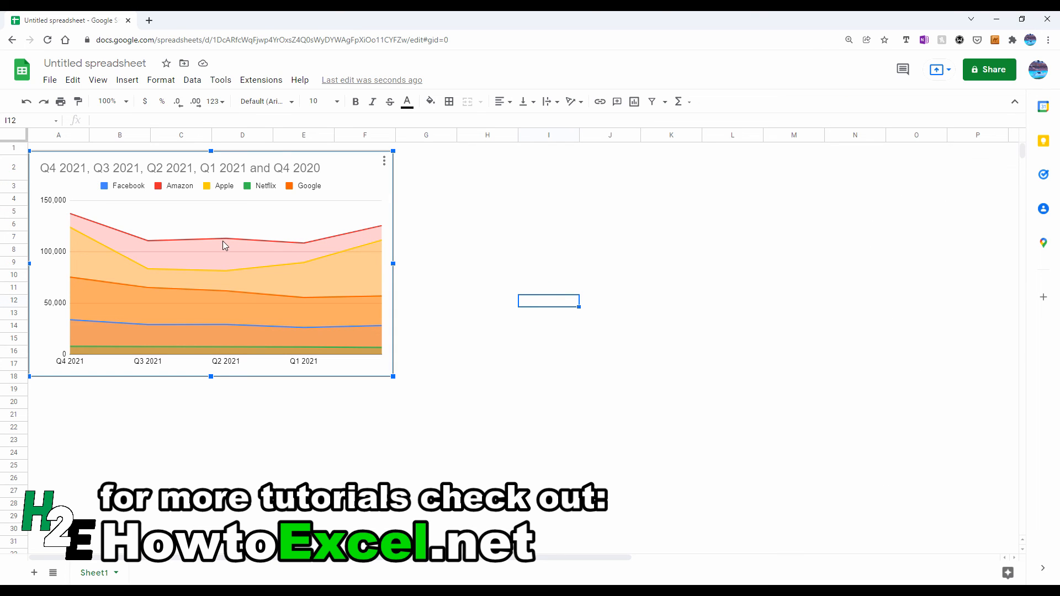
mouse_move(516, 248)
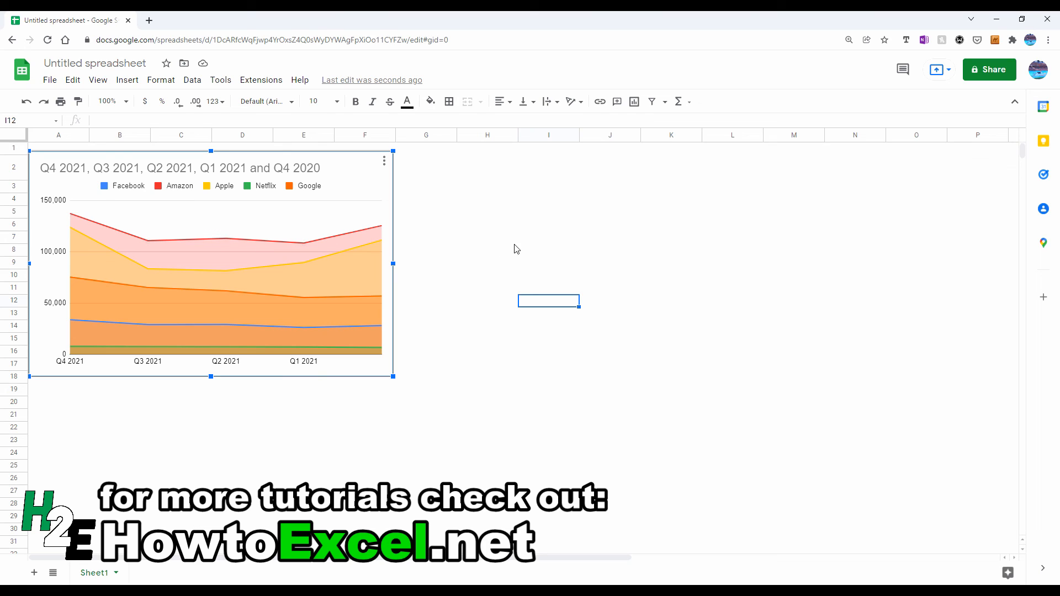
mouse_move(565, 255)
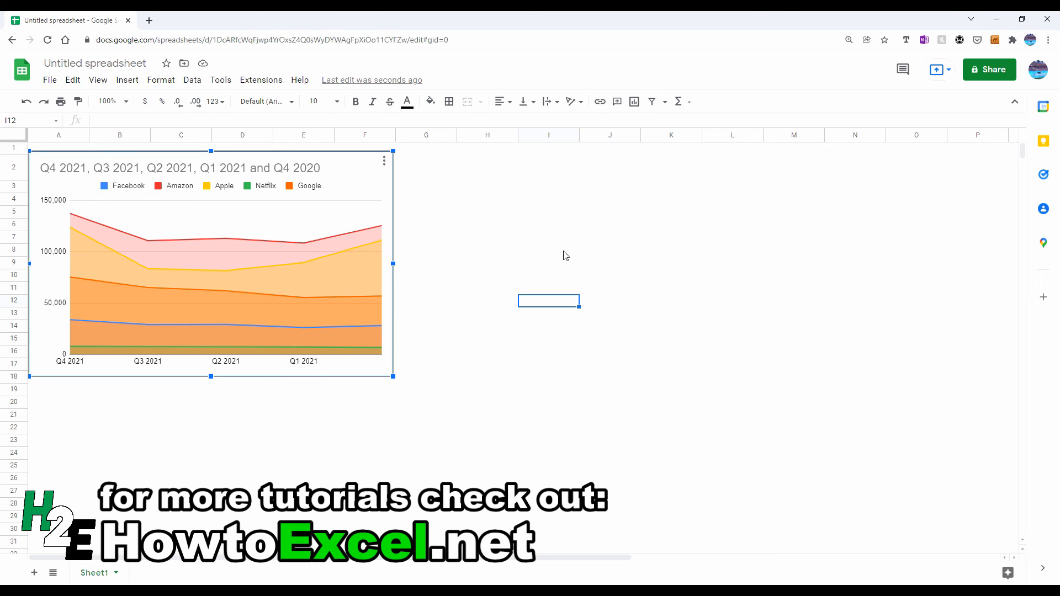